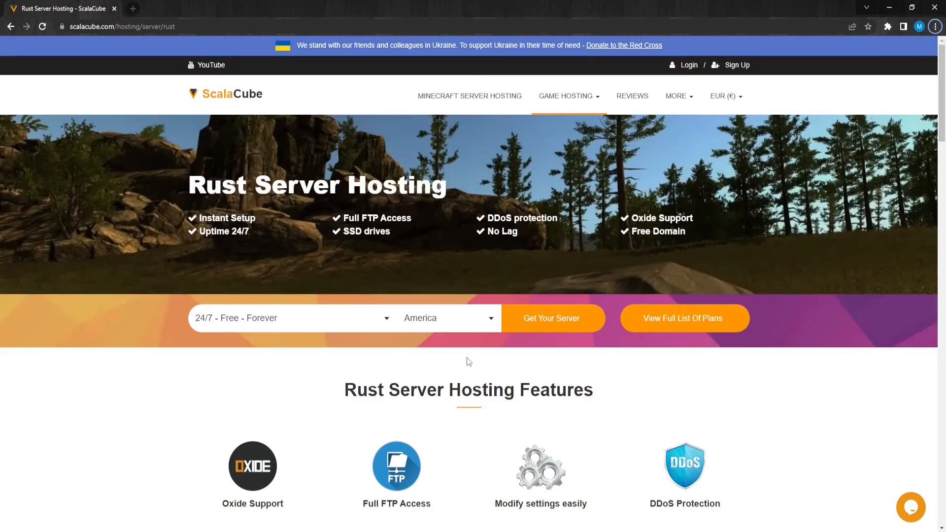
Step: Start ordering the free Rust server via 'Get Your Server' on the hosting page
{"action": "left_click", "coordinate": [550, 318]}
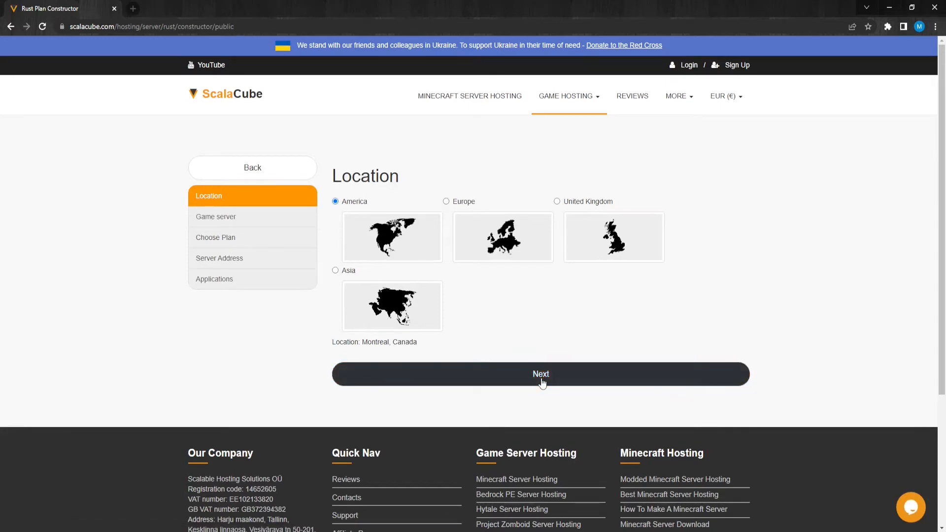
Step: Accept America, Community type, the Rust - FREE plan, free IP-with-port, and no automated backups
{"action": "left_click", "coordinate": [541, 374]}
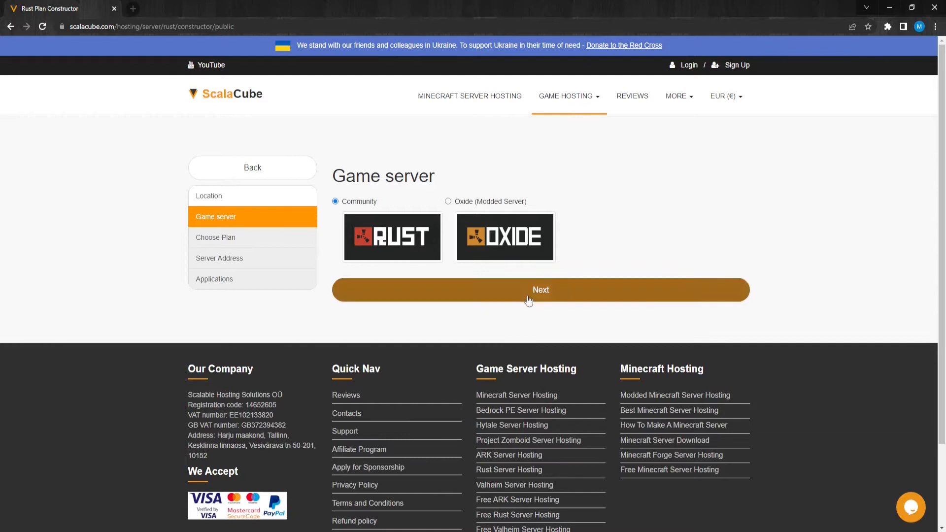
{"action": "left_click", "coordinate": [540, 289]}
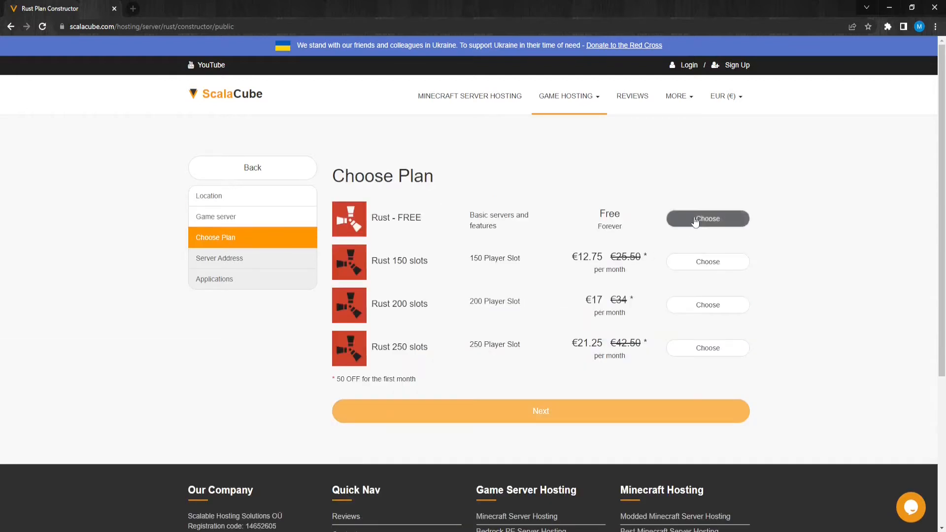
{"action": "left_click", "coordinate": [707, 219]}
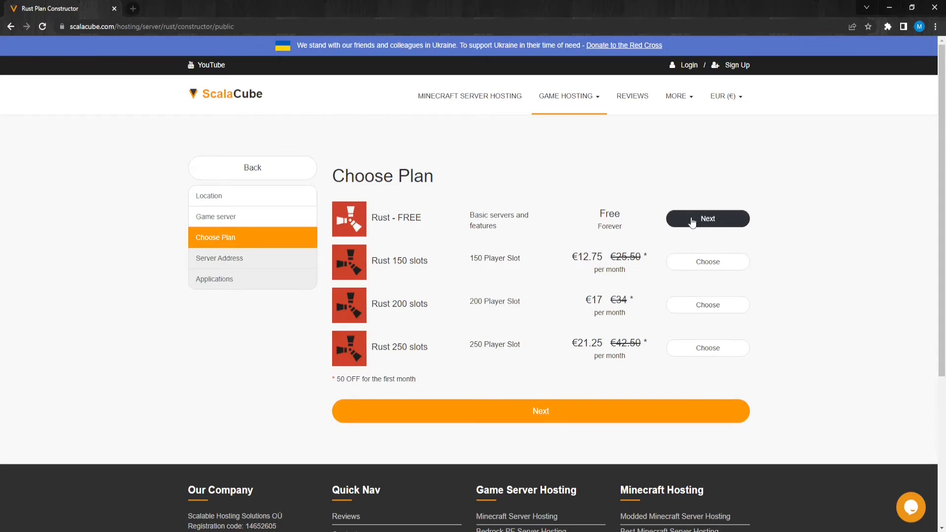
{"action": "left_click", "coordinate": [708, 219]}
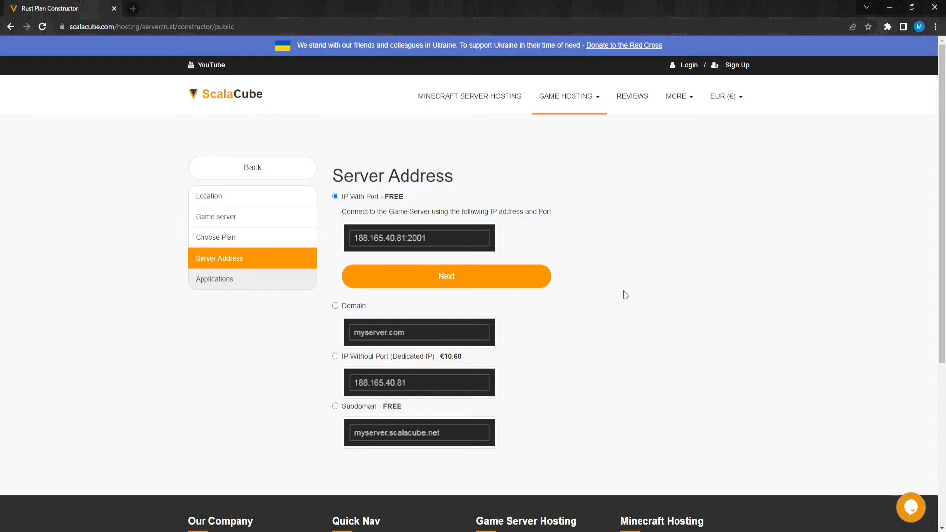
{"action": "mouse_move", "coordinate": [446, 283]}
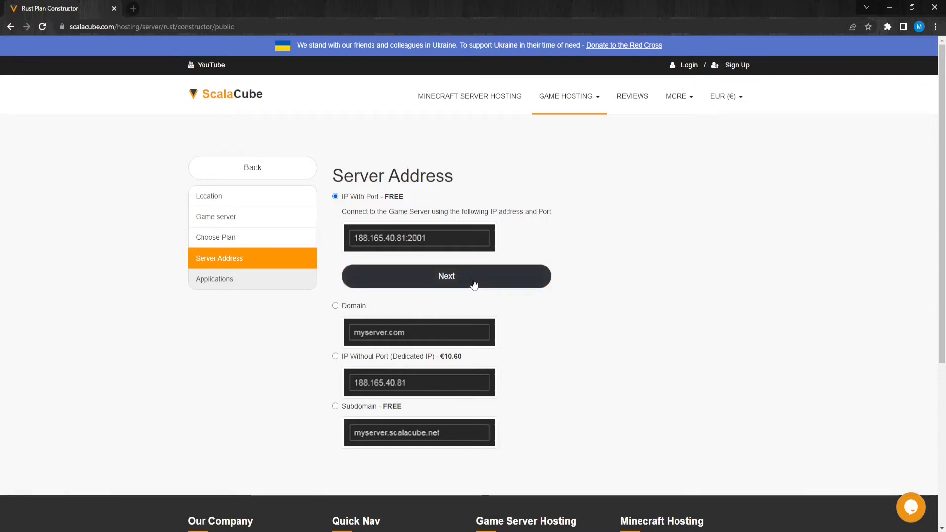
{"action": "left_click", "coordinate": [447, 276]}
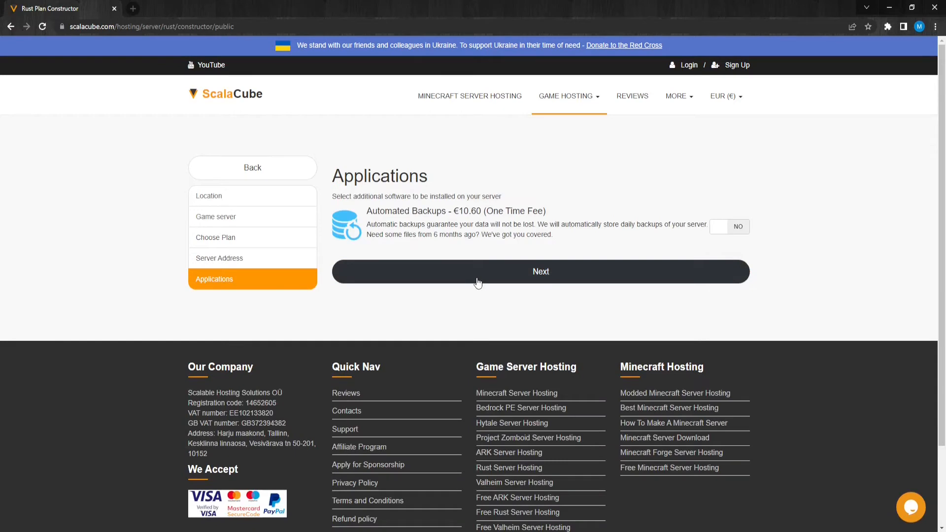
{"action": "left_click", "coordinate": [540, 271]}
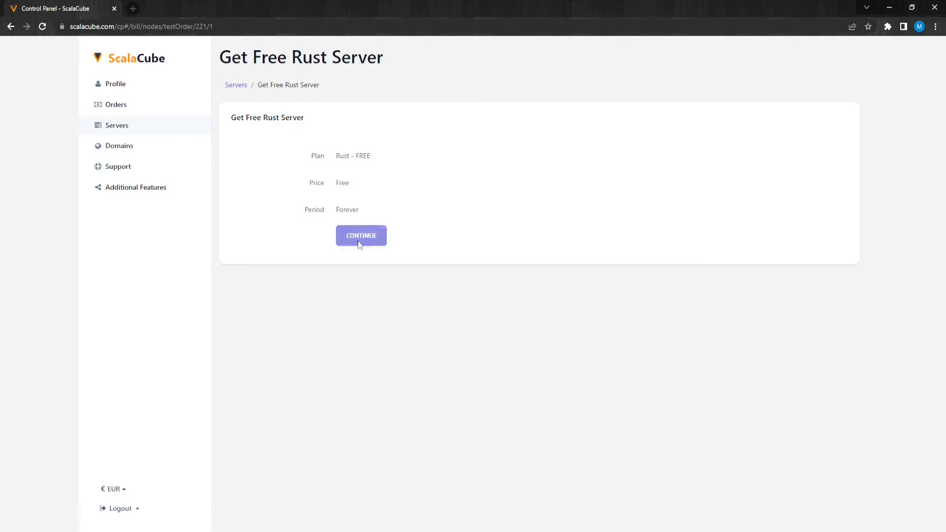
Step: Confirm the free Rust server order and continue to the servers list showing Alpha 80040
{"action": "left_click", "coordinate": [361, 236]}
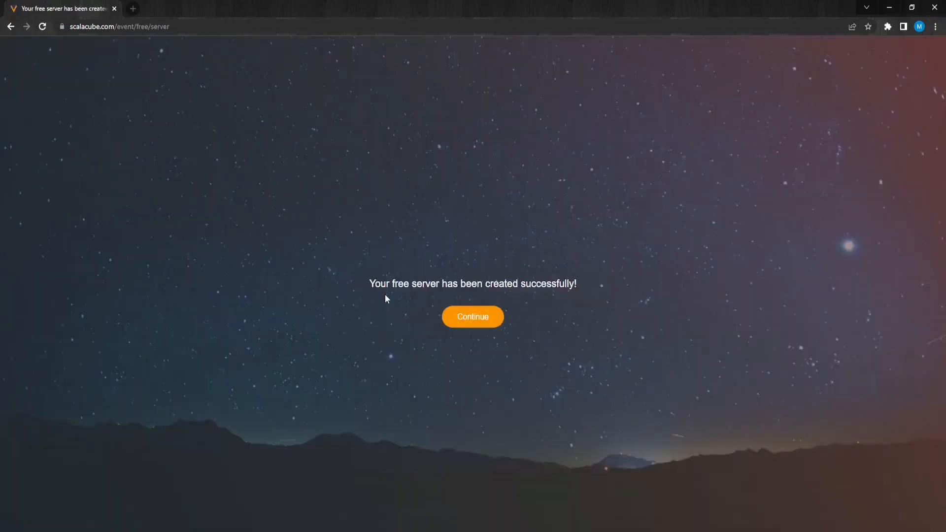
{"action": "left_click", "coordinate": [472, 316]}
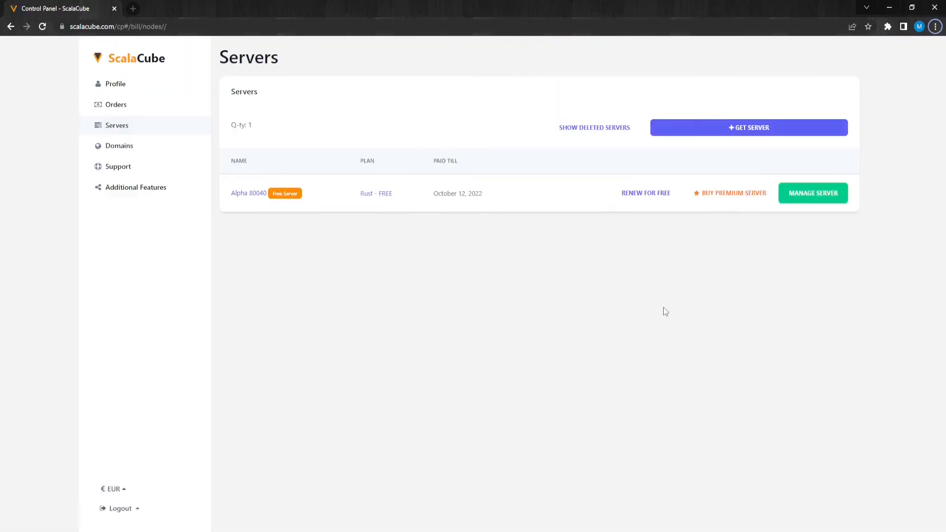
{"action": "mouse_move", "coordinate": [662, 297]}
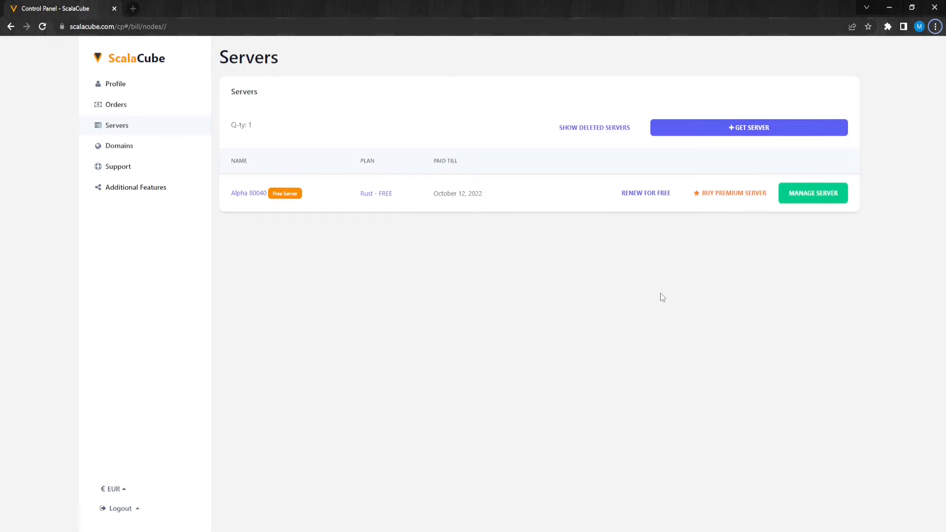
{"action": "mouse_move", "coordinate": [646, 194]}
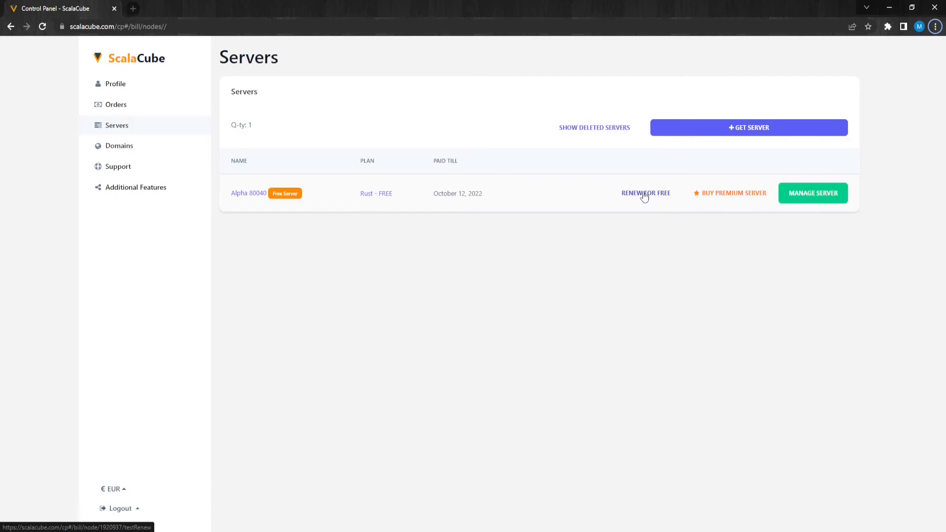
{"action": "mouse_move", "coordinate": [628, 281]}
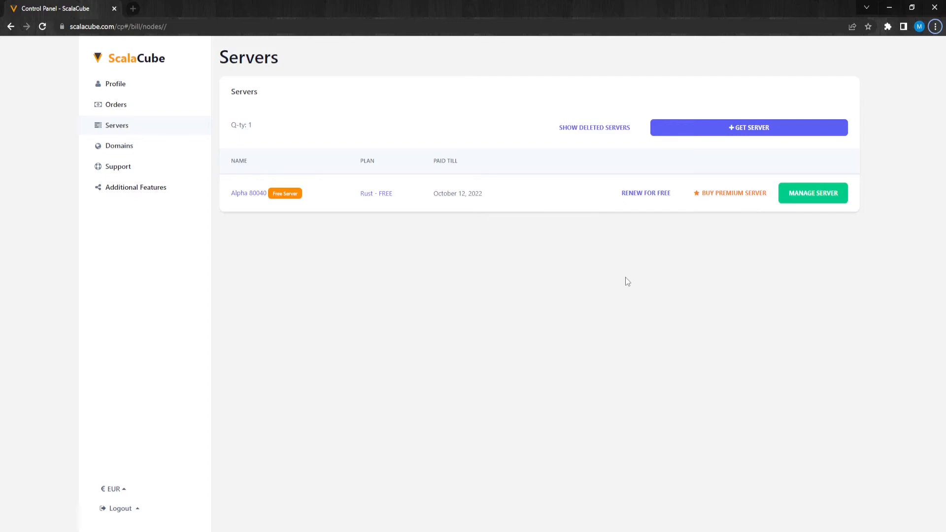
Step: Open management for the free Rust server to reach its install page
{"action": "left_click", "coordinate": [813, 194]}
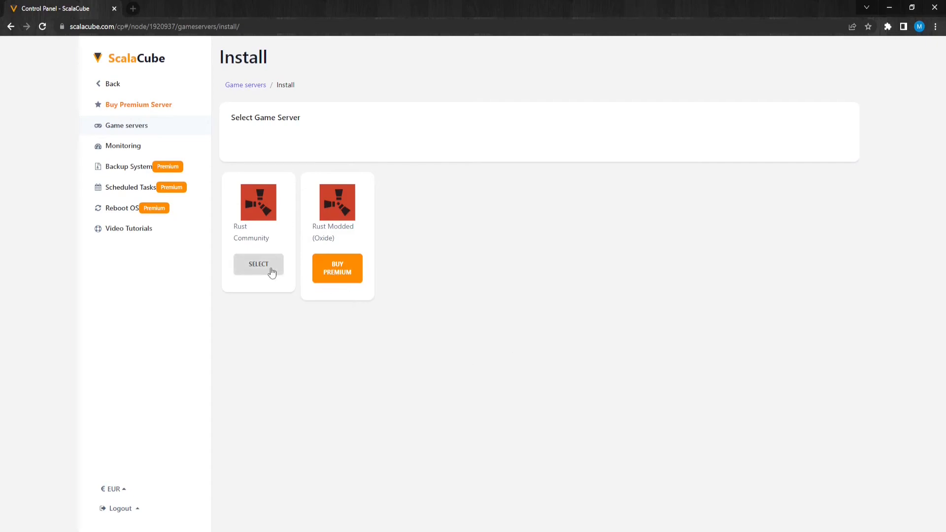
Step: Install Rust Community on the server, listing it at 192.95.31.76:2009
{"action": "left_click", "coordinate": [259, 264]}
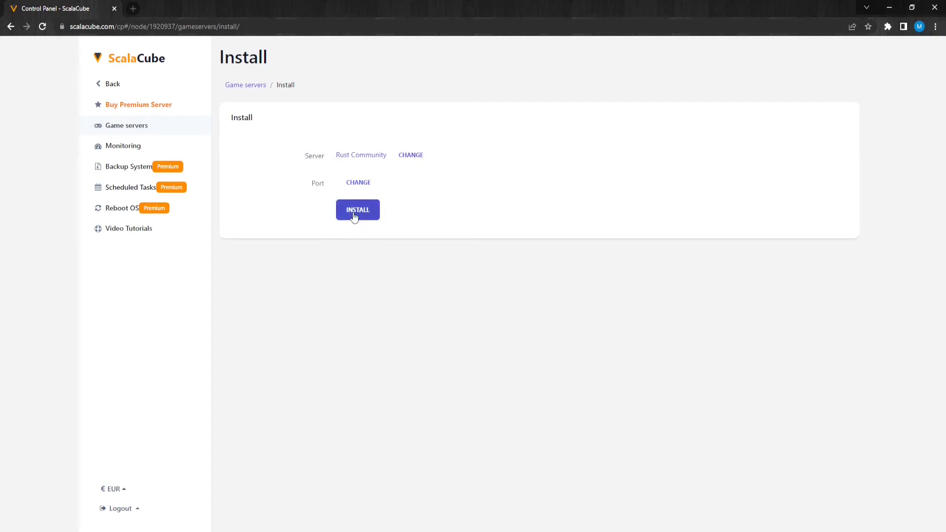
{"action": "left_click", "coordinate": [357, 210]}
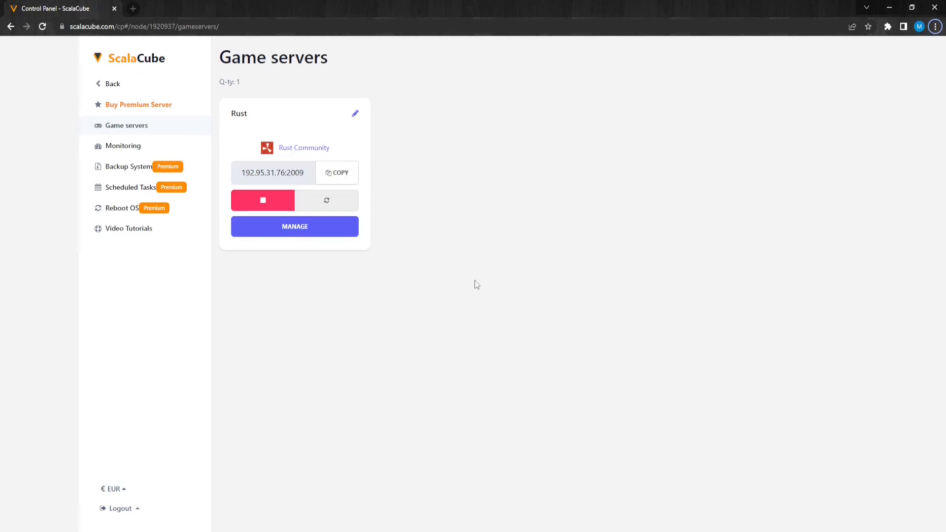
Step: Open the Rust game server's detail page with its IP, domain and game info
{"action": "left_click", "coordinate": [124, 146]}
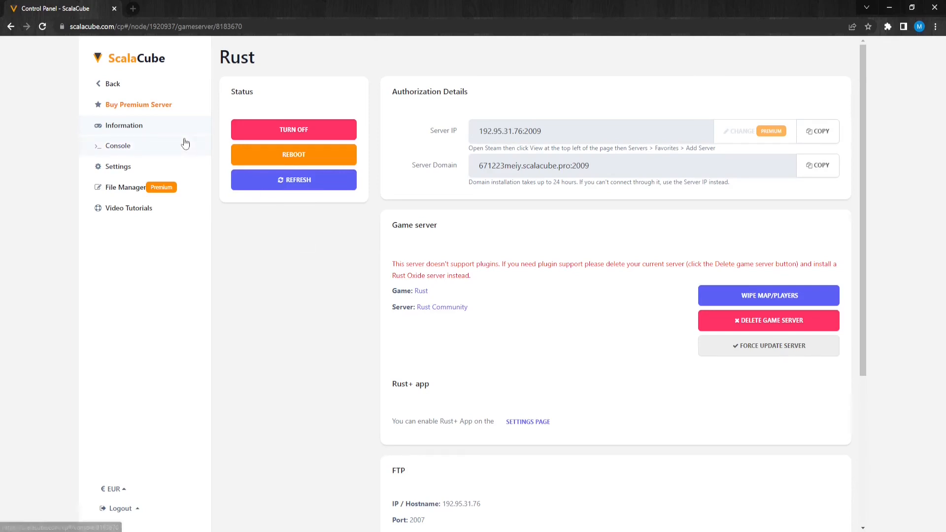
Step: Show the Rust server's console with its startup output ending at Skinnable Warmup
{"action": "left_click", "coordinate": [118, 145]}
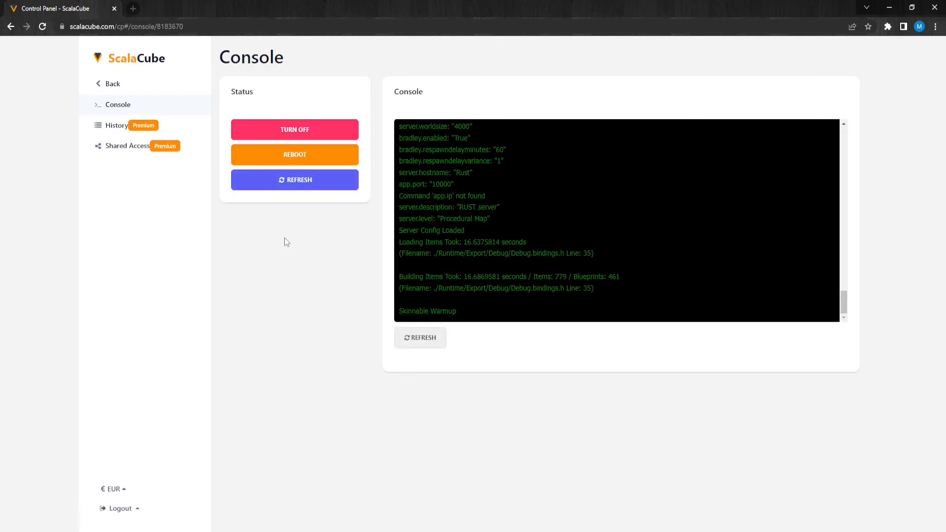
{"action": "left_click", "coordinate": [420, 337]}
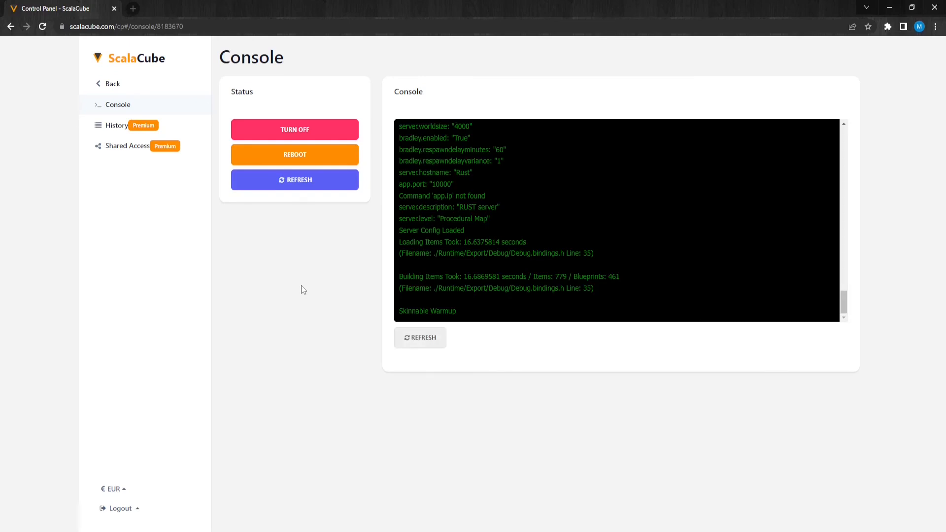
{"action": "mouse_move", "coordinate": [271, 264]}
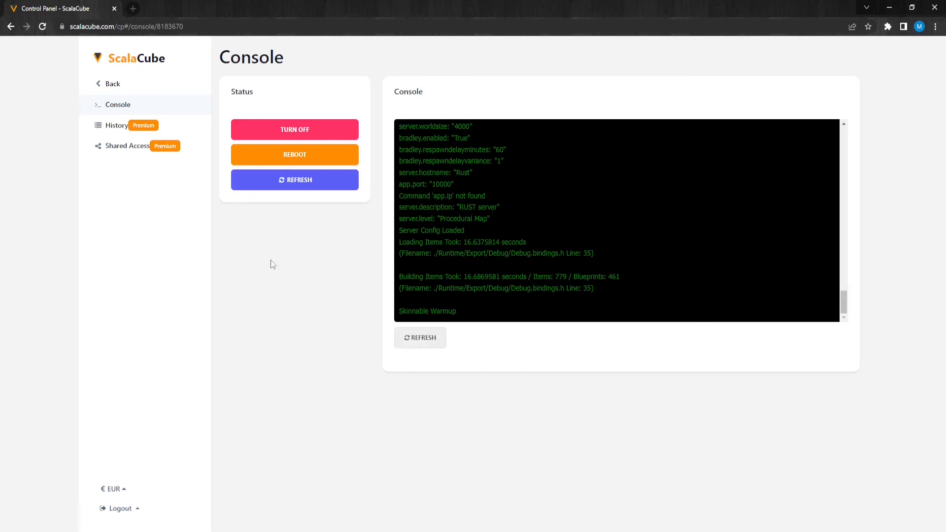